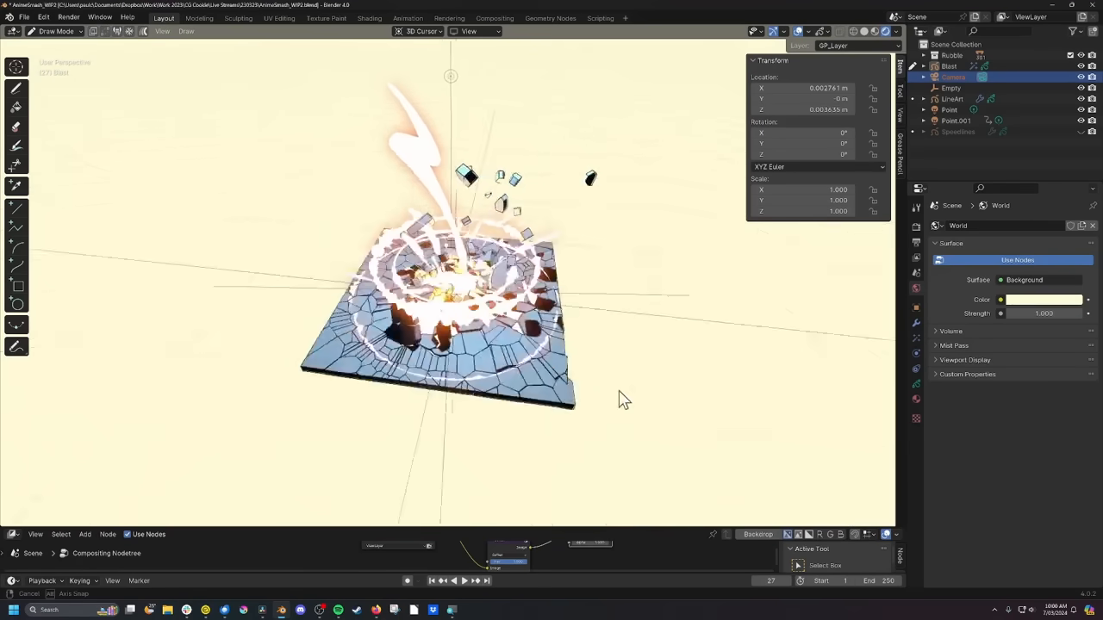
Step: Ink blue Pencil strokes over the red rough sketch's head, arm and torso
left_click(177, 17)
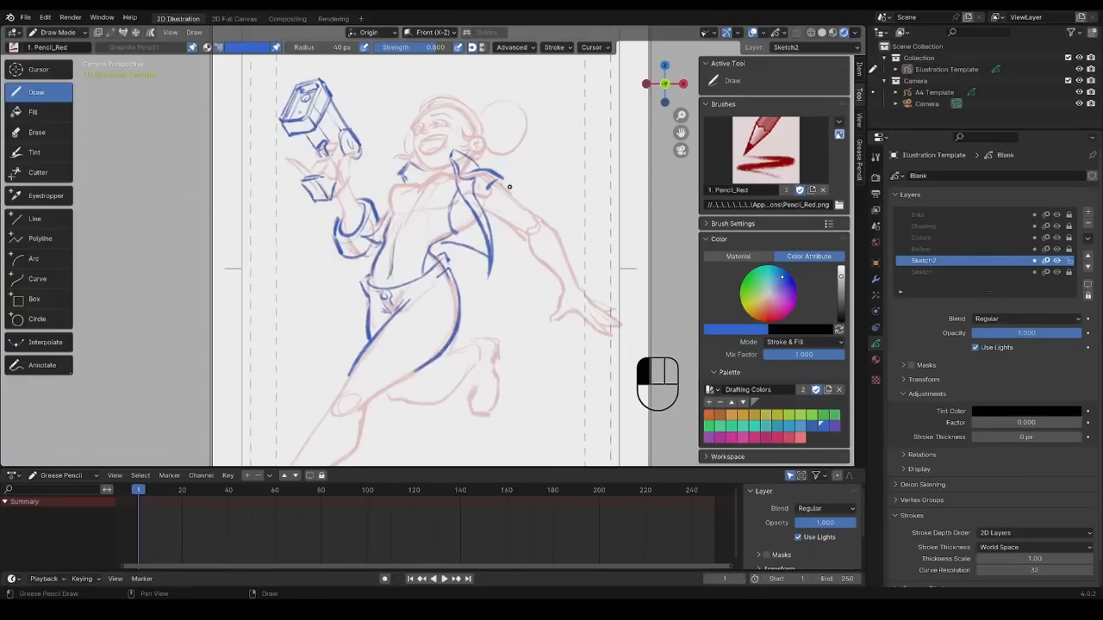
Step: Show the Solid Stroke, Solid Fill, Squares and Dots materials with Lines and Fills layers
left_click_drag(514, 187, 565, 233)
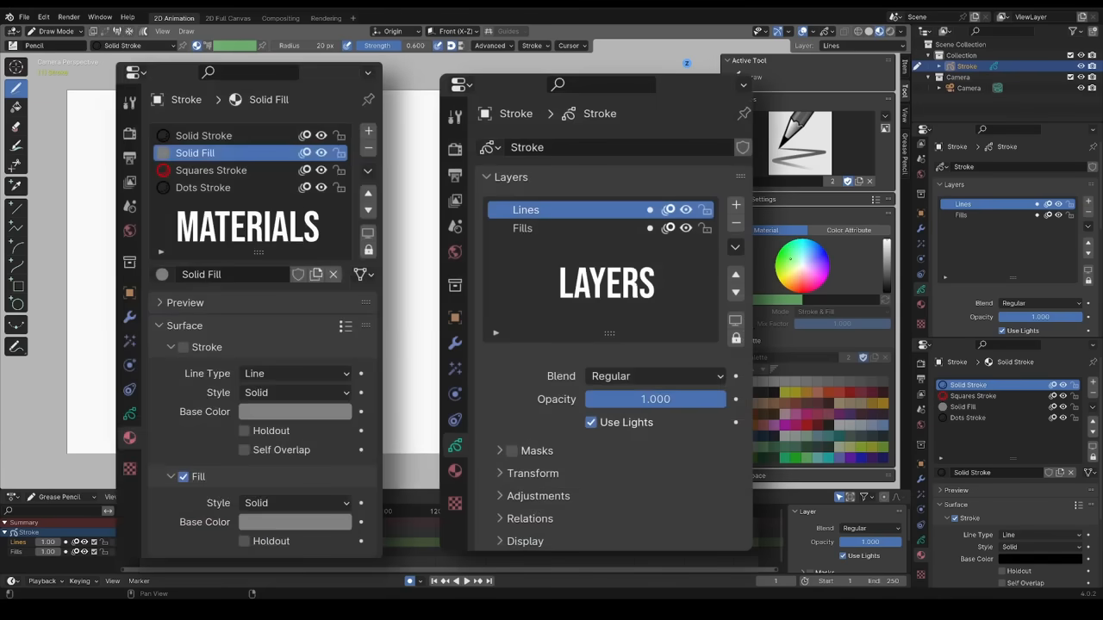
Step: Enable camera Depth of Field so the three orange creatures blur by distance
left_click(55, 31)
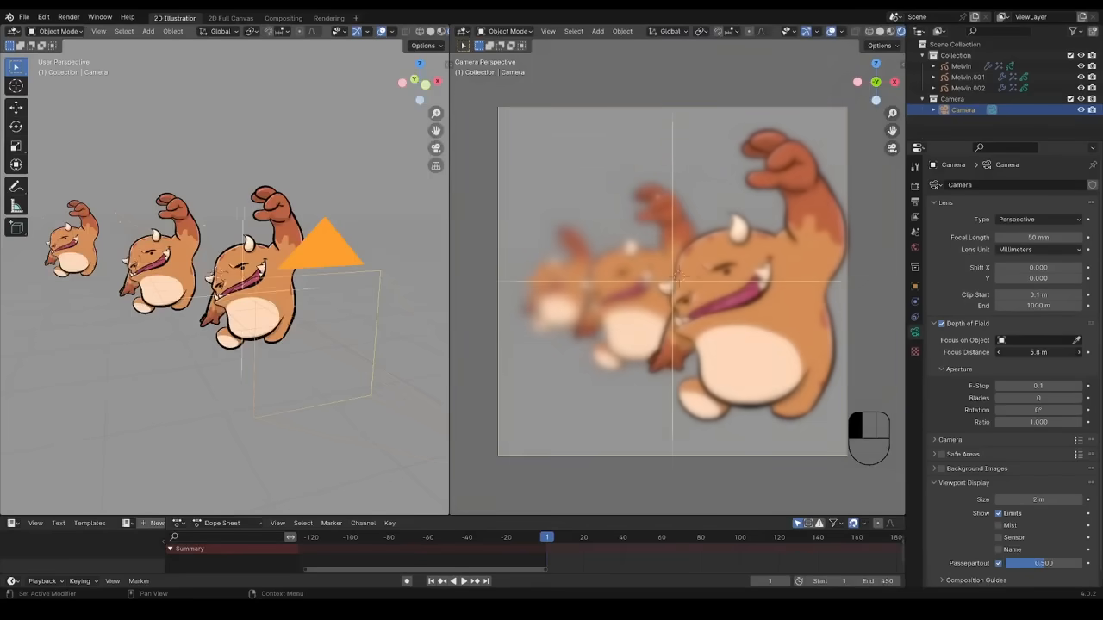
Step: Draw the white bolt with purple secondary lines, keyframe it, and step forward to preview
left_click_drag(1038, 352, 1060, 352)
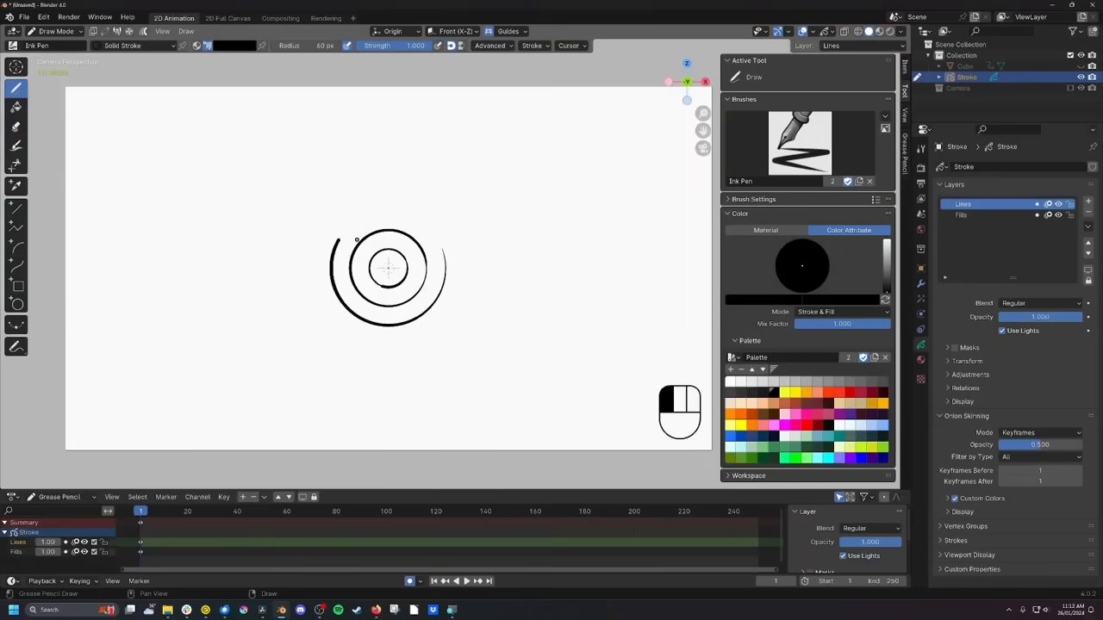
left_click(325, 17)
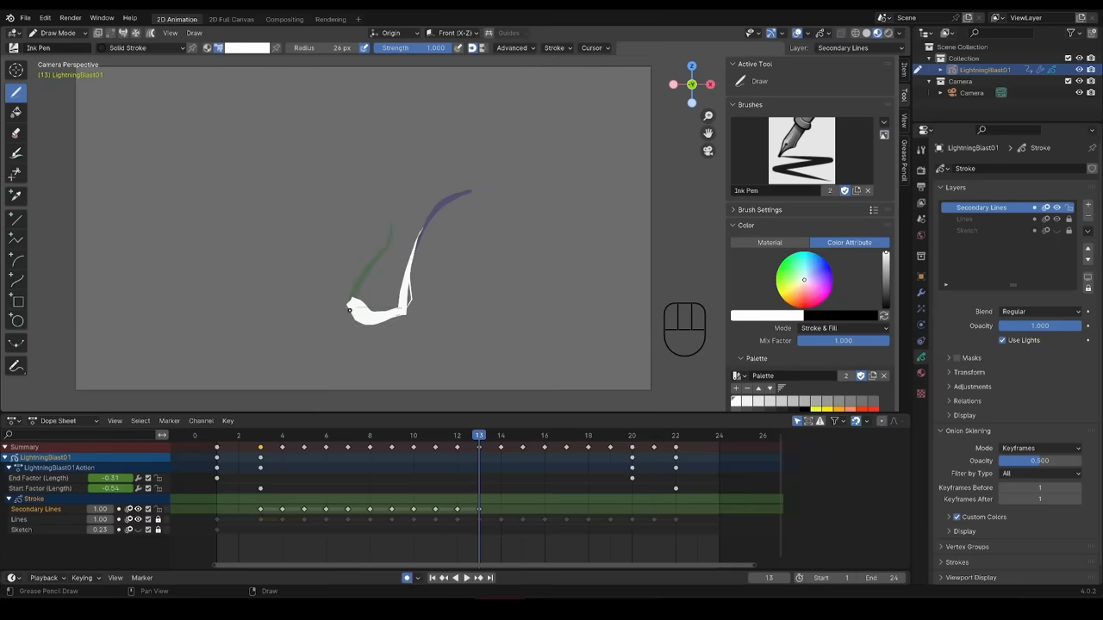
key("Right")
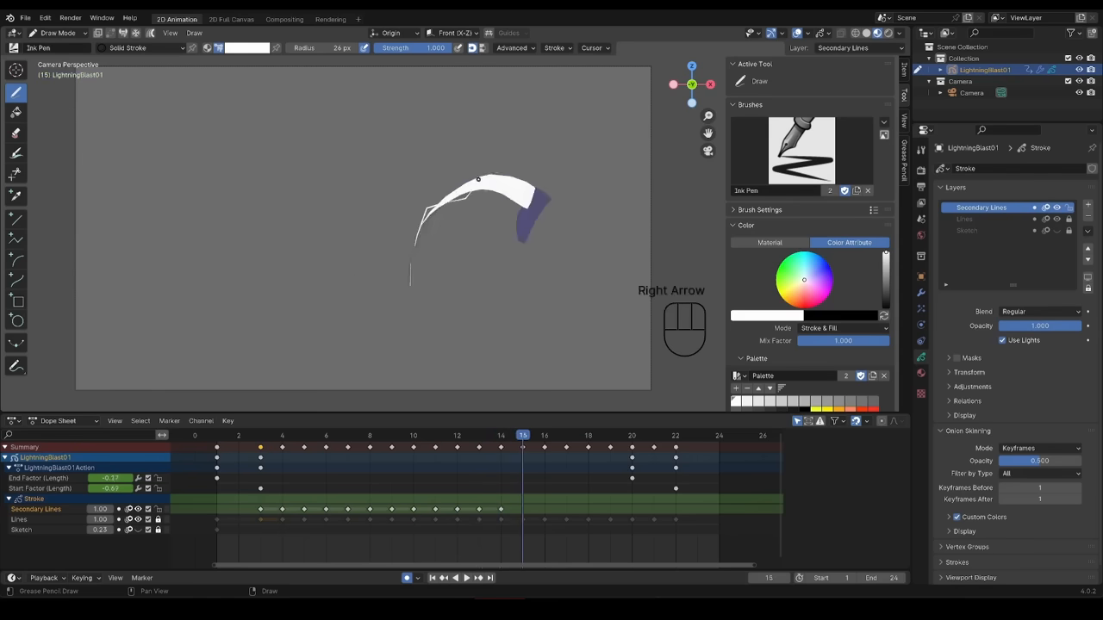